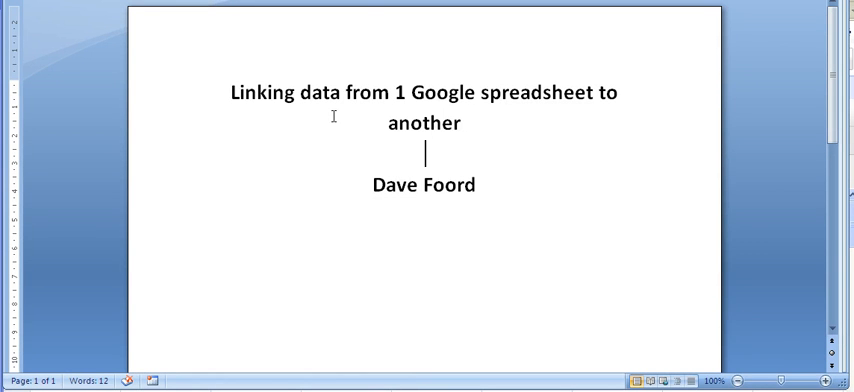
pyautogui.moveTo(398, 113)
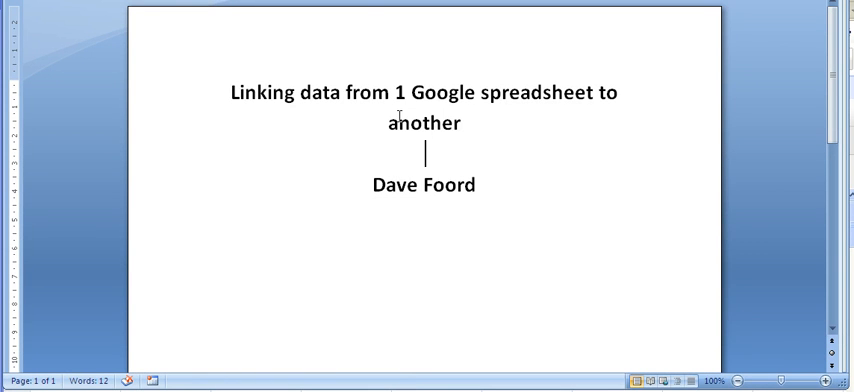
pyautogui.moveTo(426, 280)
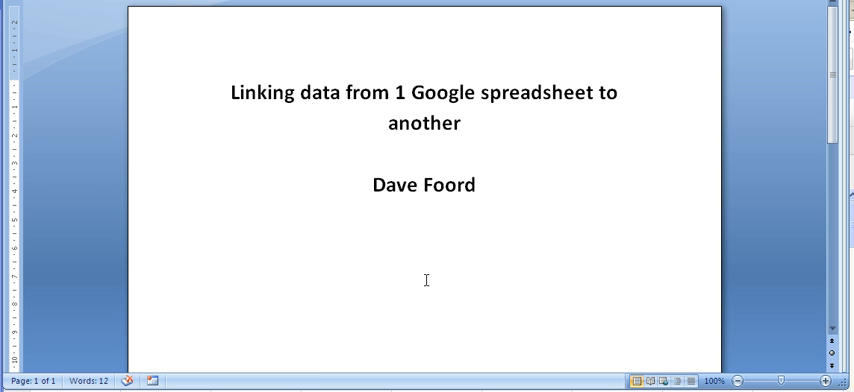
# Switch to the empty 'Demonstrate moving data between sheets' spreadsheet
pyautogui.click(424, 153)
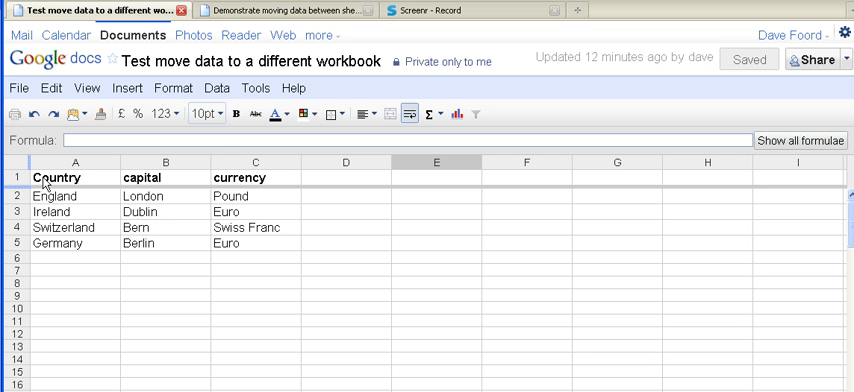
pyautogui.moveTo(73, 223)
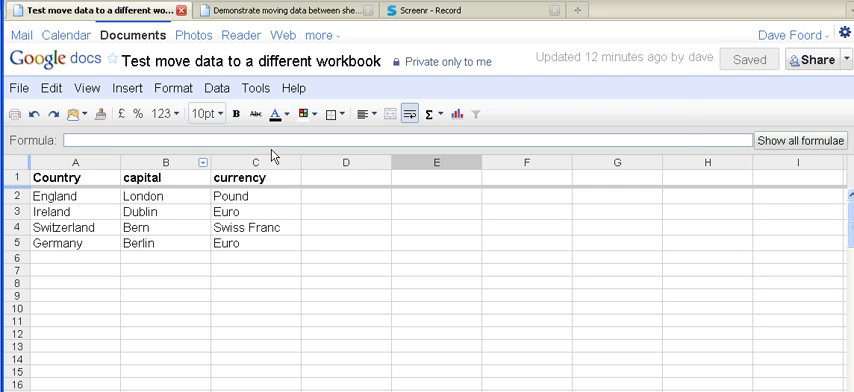
pyautogui.moveTo(435, 60)
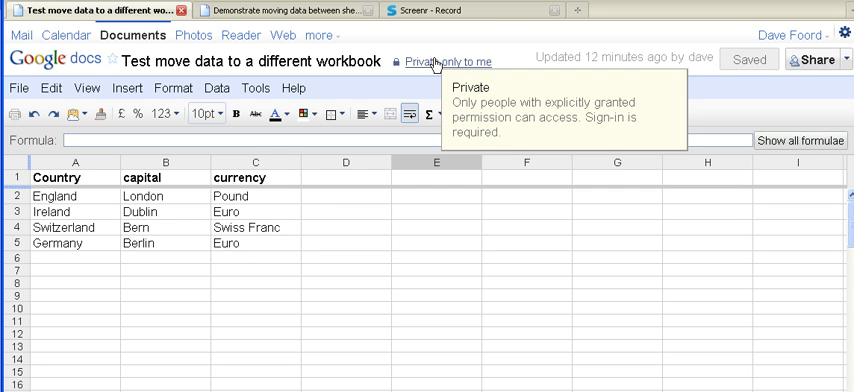
pyautogui.moveTo(432, 64)
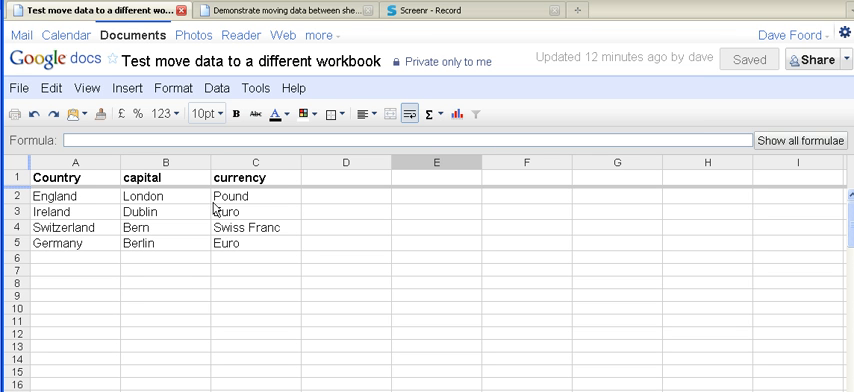
pyautogui.moveTo(285, 37)
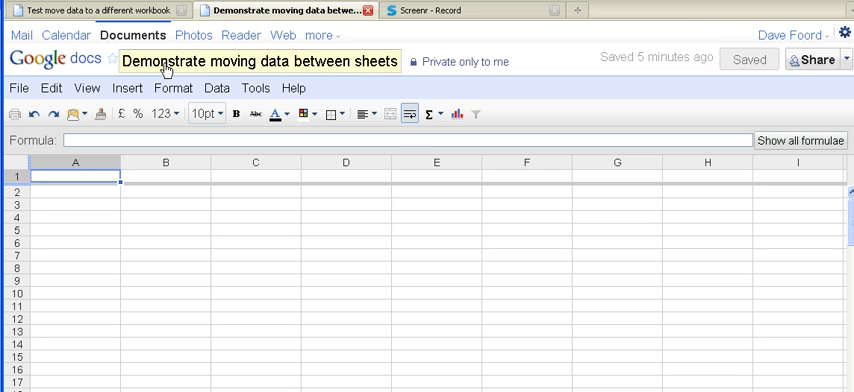
pyautogui.click(68, 178)
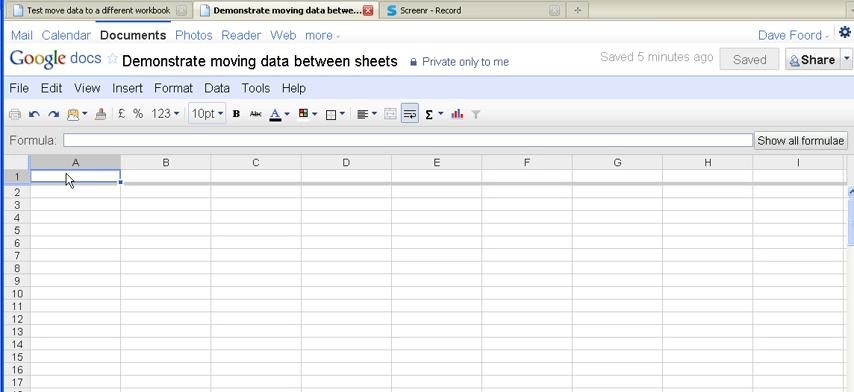
pyautogui.moveTo(98, 212)
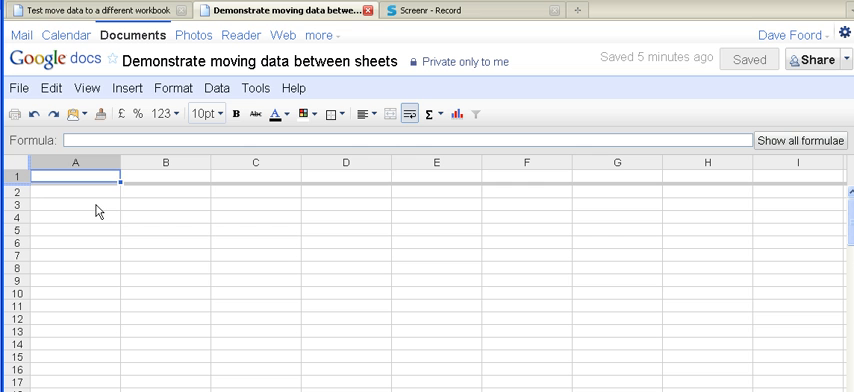
pyautogui.write('=import')
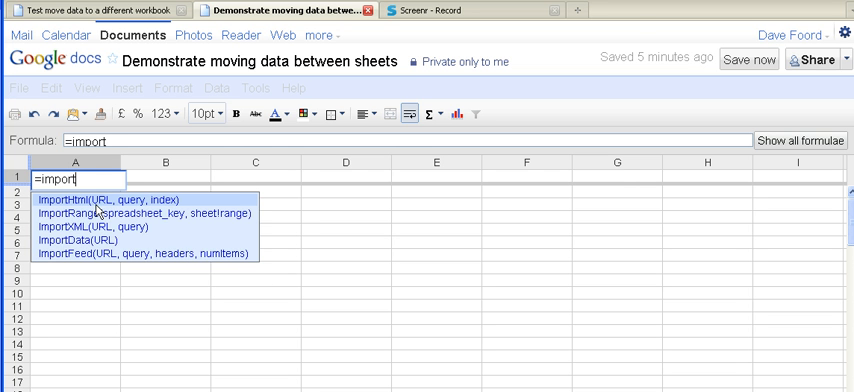
pyautogui.write('range')
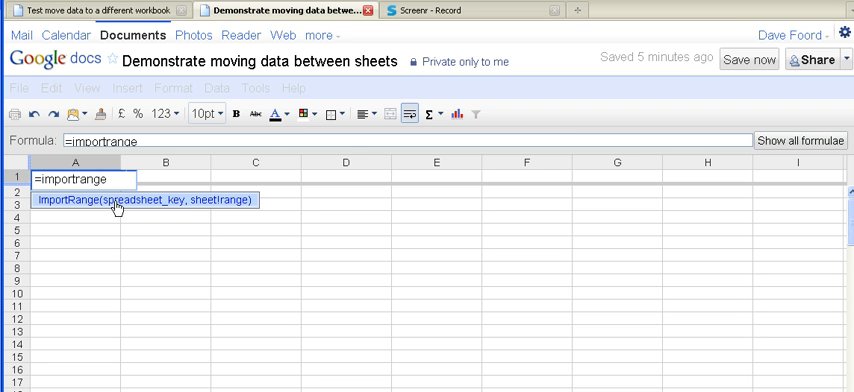
pyautogui.moveTo(198, 207)
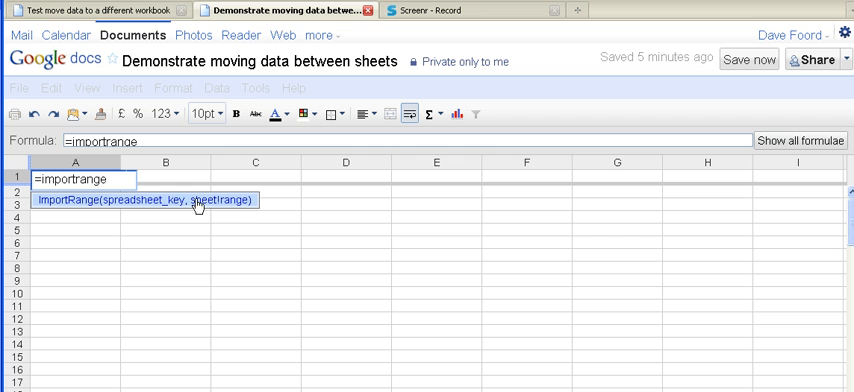
pyautogui.moveTo(200, 207)
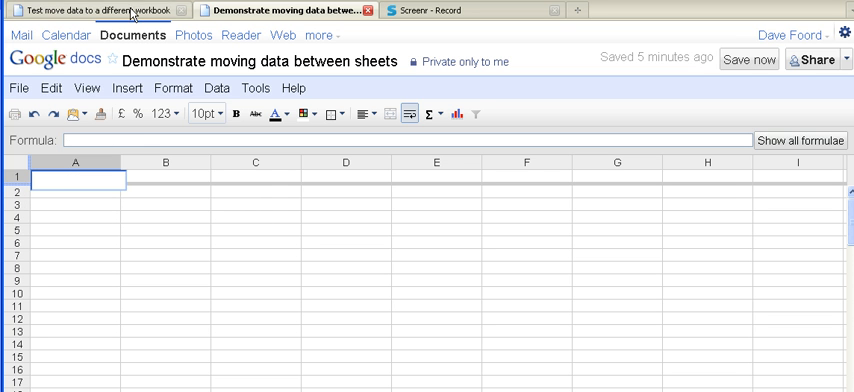
# Return to the master country/capital/currency spreadsheet to grab its key
pyautogui.click(80, 10)
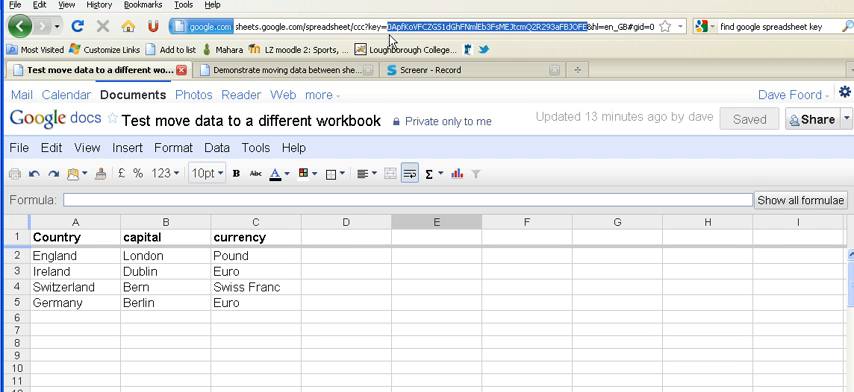
pyautogui.moveTo(458, 90)
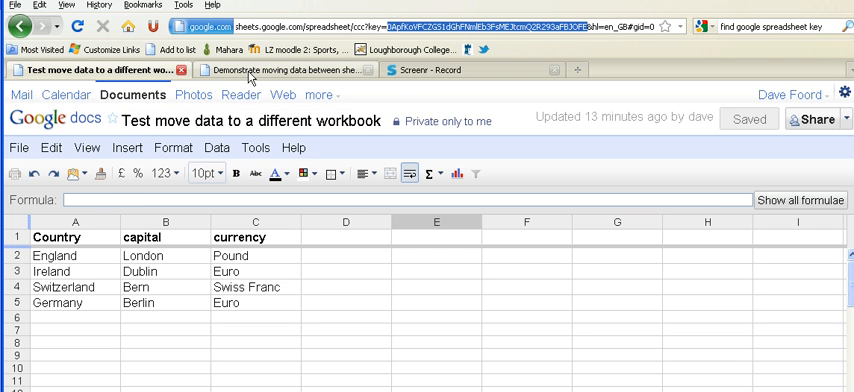
pyautogui.moveTo(250, 70)
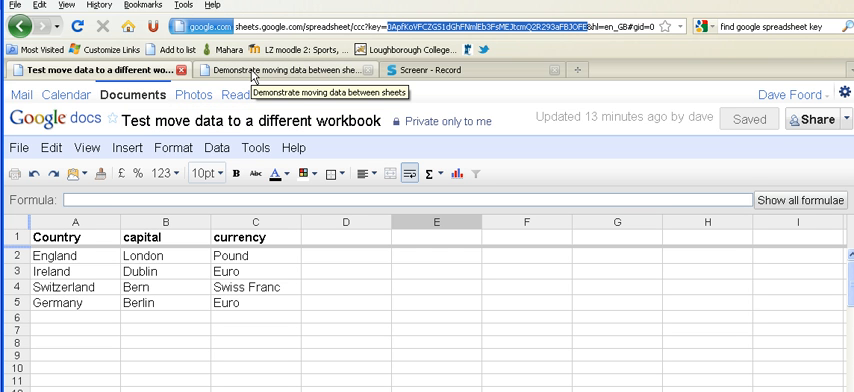
pyautogui.click(290, 70)
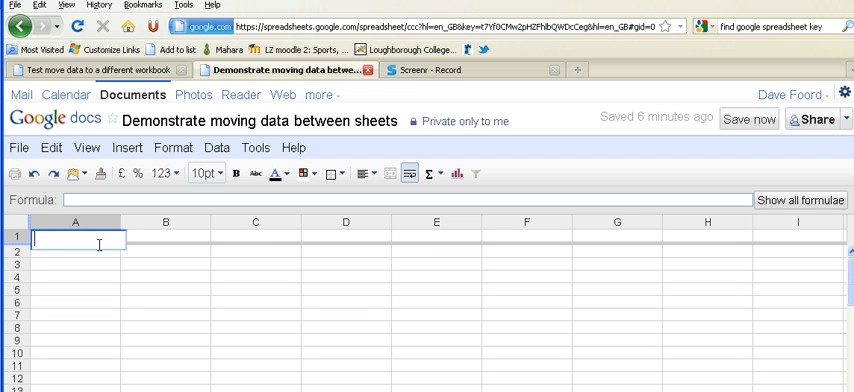
pyautogui.write('=import')
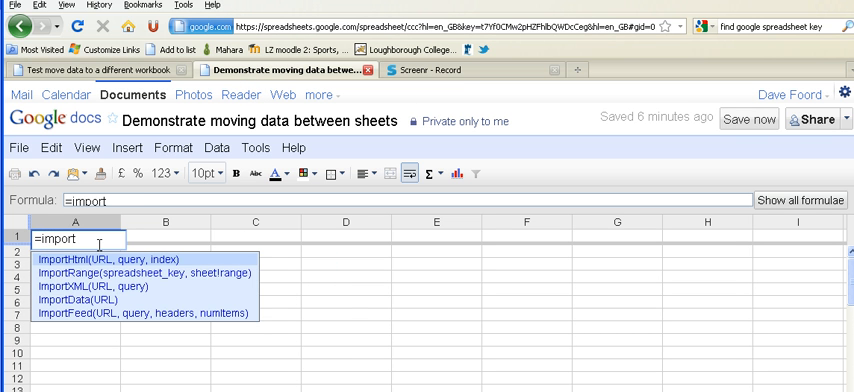
pyautogui.write('range(')
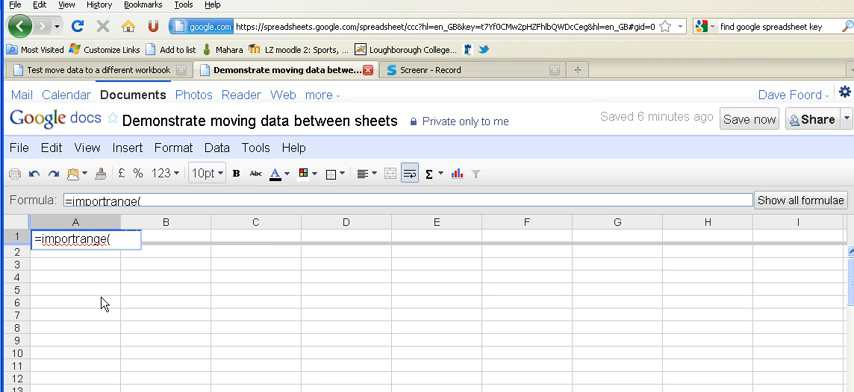
pyautogui.write('"')
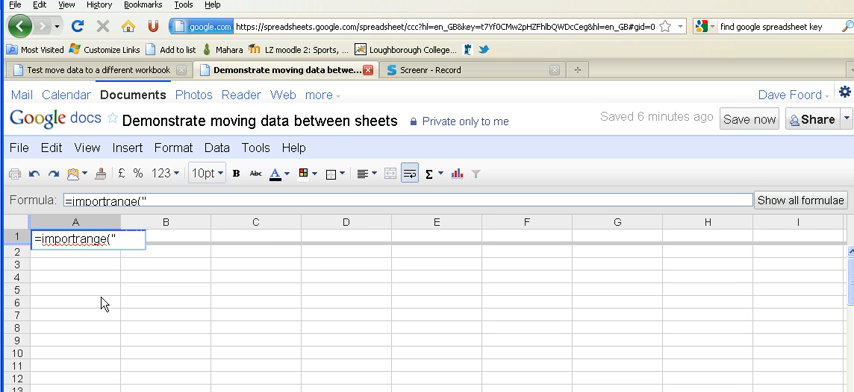
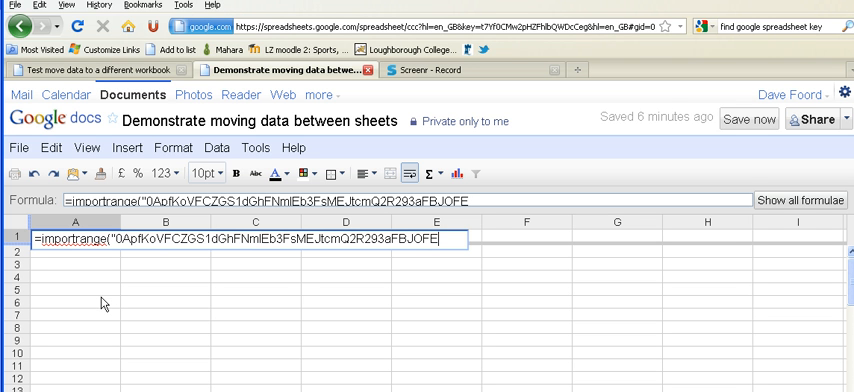
pyautogui.write('"')
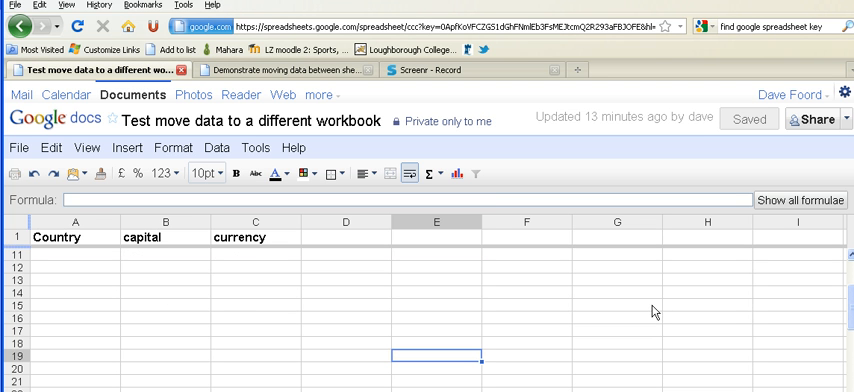
# Add the range argument "Data!A1:H2000" to the importrange formula
pyautogui.scroll(-3)
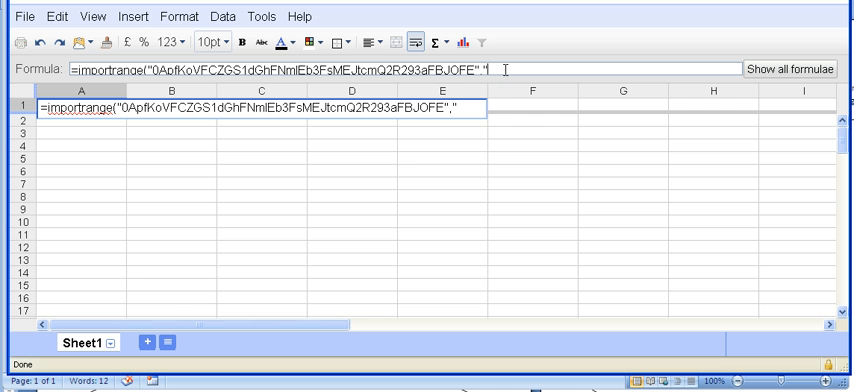
pyautogui.write('Data')
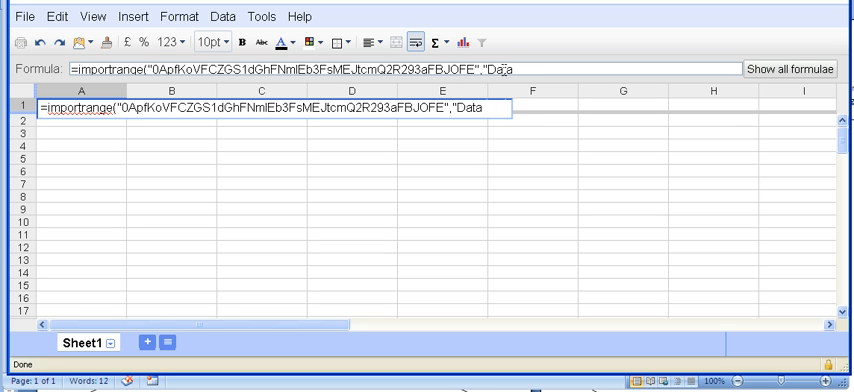
pyautogui.write('l')
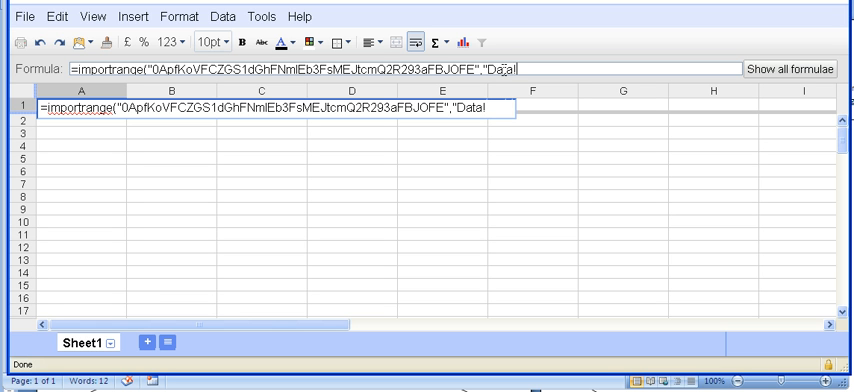
pyautogui.write('A1')
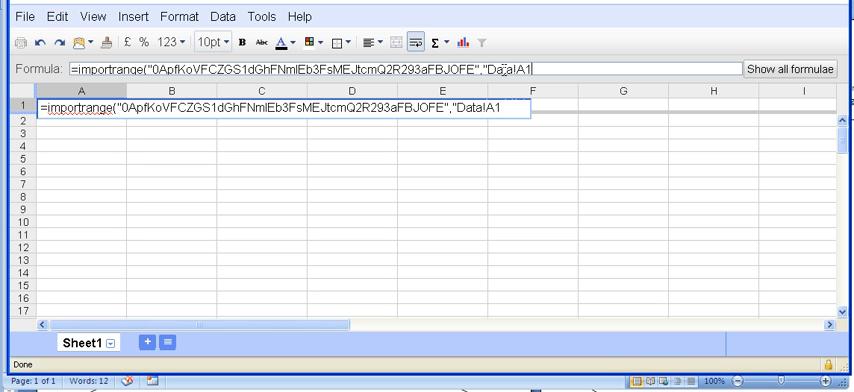
pyautogui.write(':')
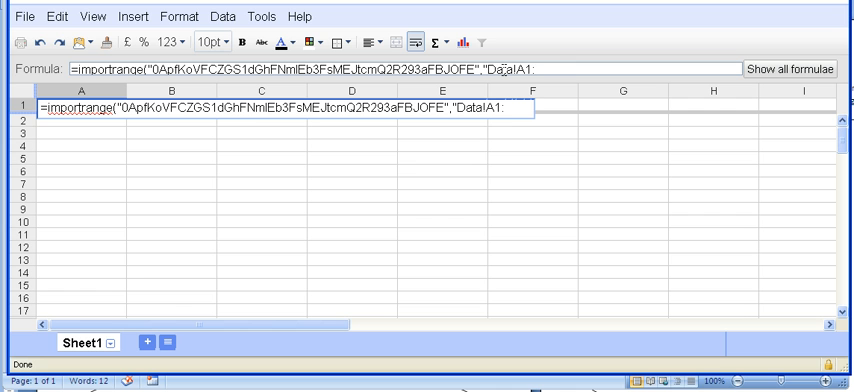
pyautogui.write(':H2')
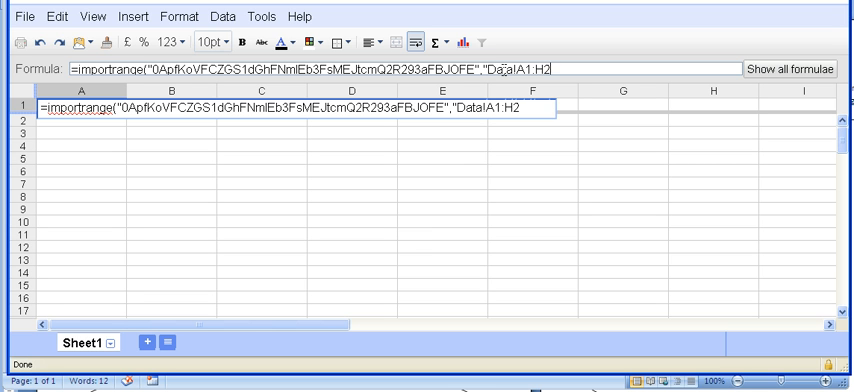
pyautogui.write('000")')
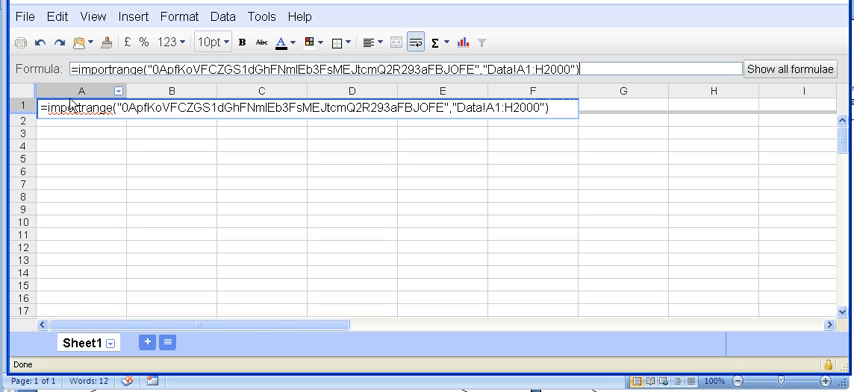
pyautogui.moveTo(730, 96)
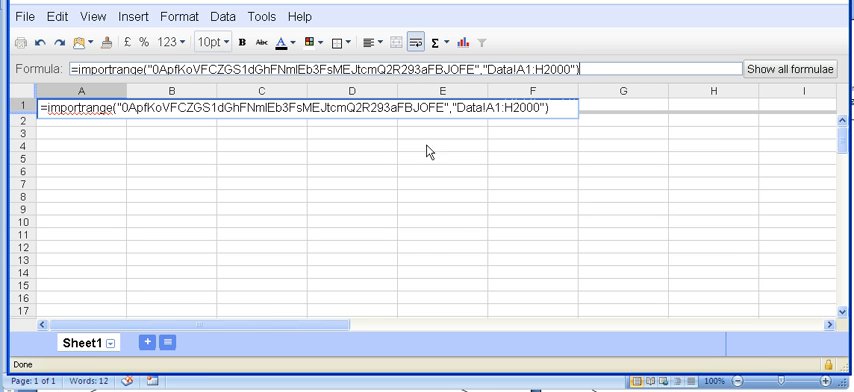
pyautogui.moveTo(200, 194)
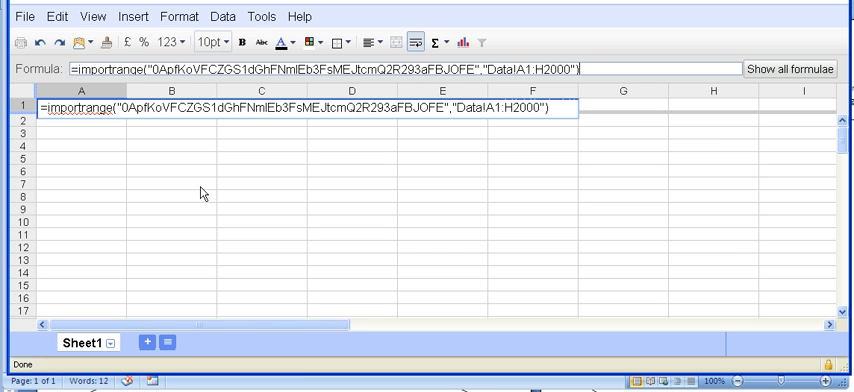
# Enter the formula to load the four-country table into Sheet1
pyautogui.press('Return')
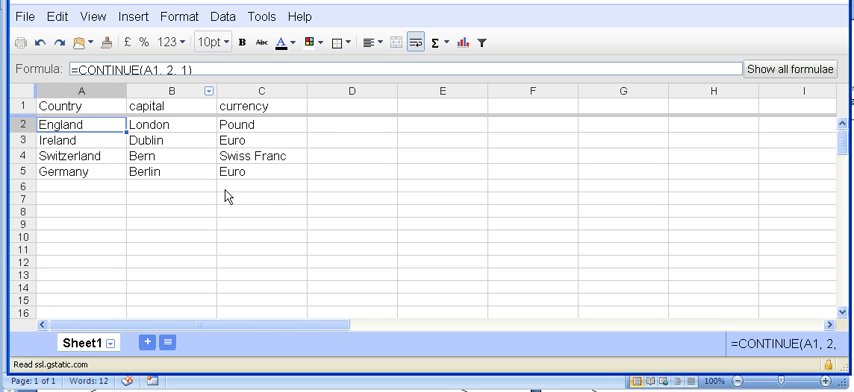
pyautogui.moveTo(88, 186)
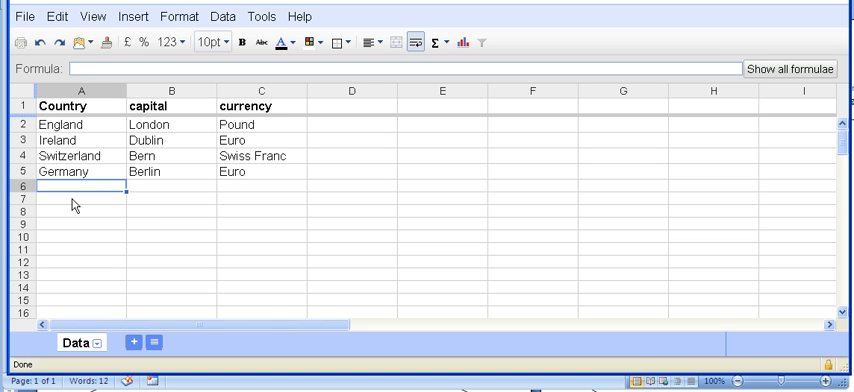
# Enter USA, Washington and Dollar as a new row in the master Data sheet
pyautogui.write('USA')
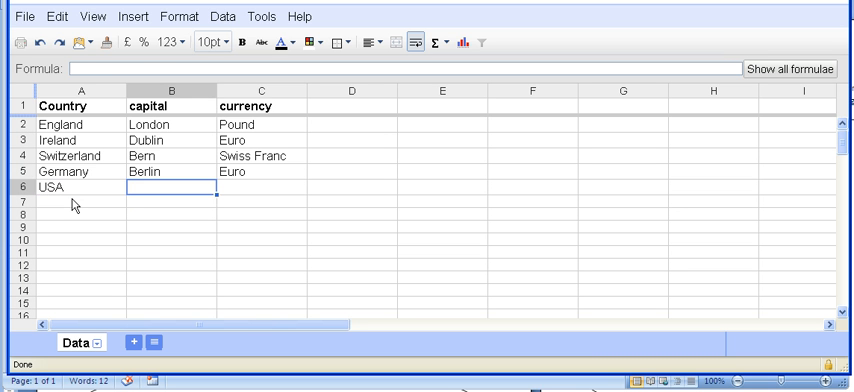
pyautogui.write('Washington')
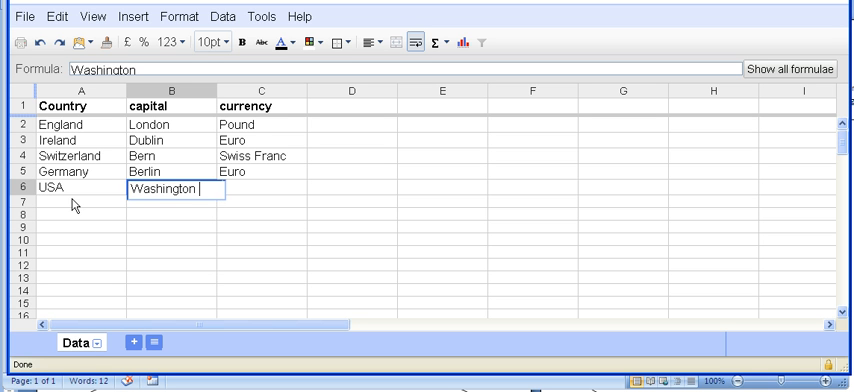
pyautogui.write('Dollar')
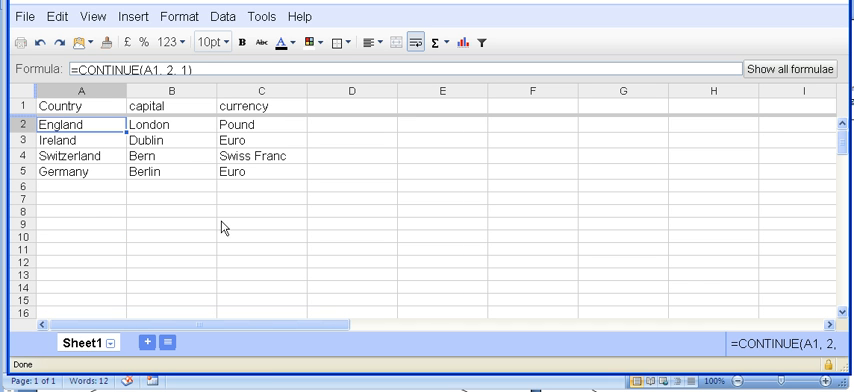
pyautogui.moveTo(124, 194)
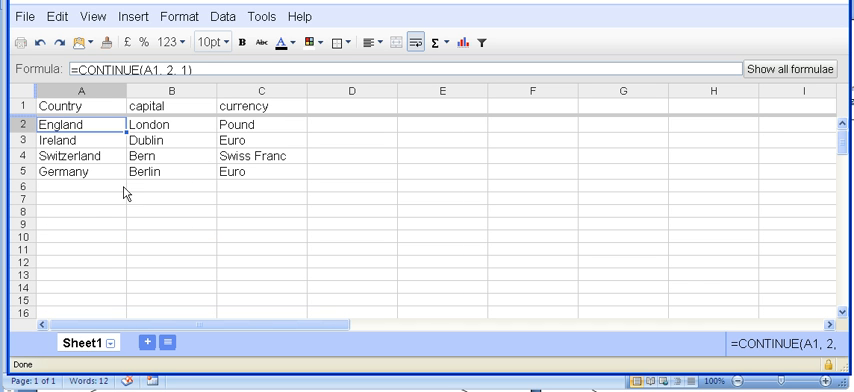
pyautogui.moveTo(90, 195)
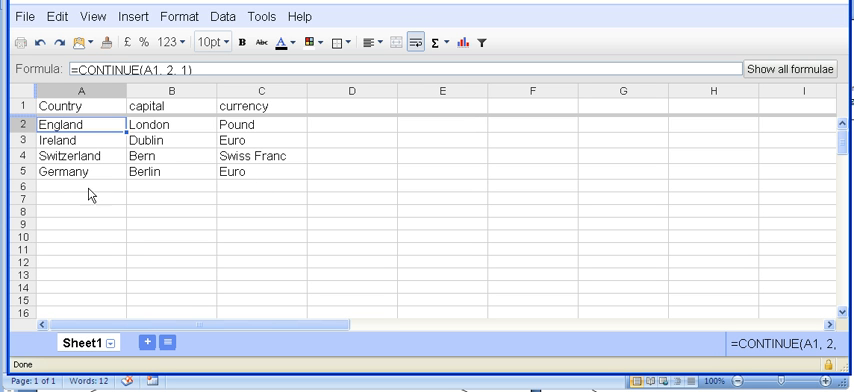
pyautogui.moveTo(298, 163)
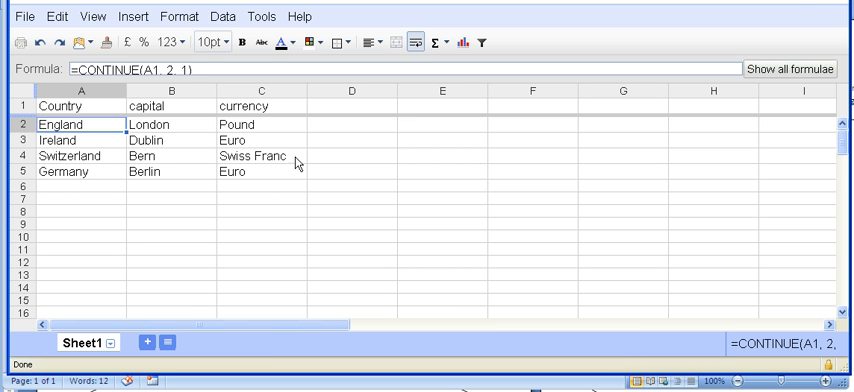
pyautogui.moveTo(211, 249)
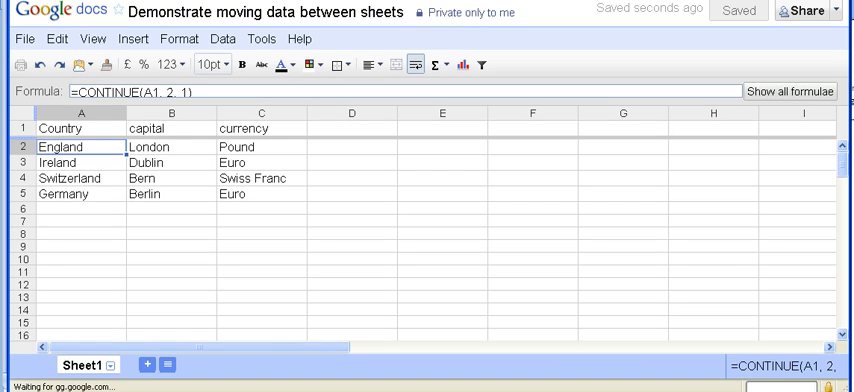
# Open the Share dropdown while waiting for Sheet1 to show the USA row
pyautogui.click(810, 14)
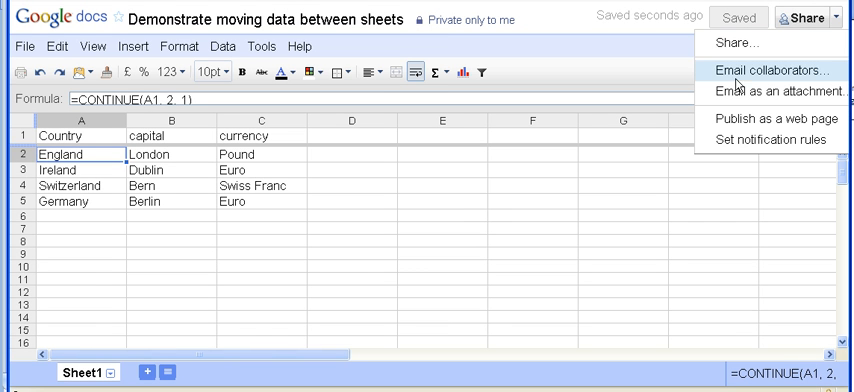
pyautogui.moveTo(170, 184)
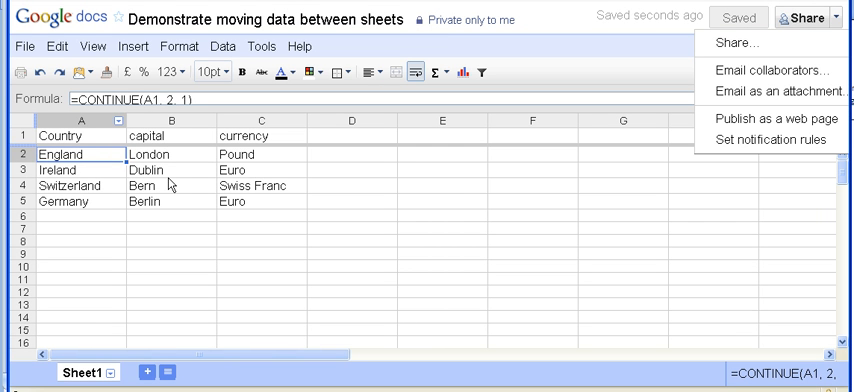
pyautogui.moveTo(519, 147)
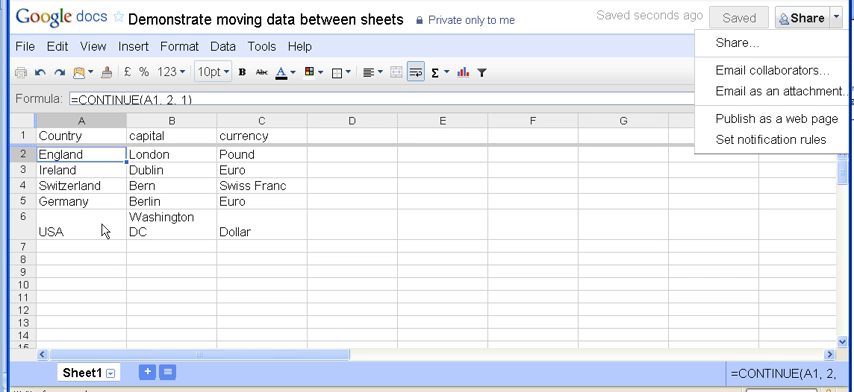
pyautogui.moveTo(459, 368)
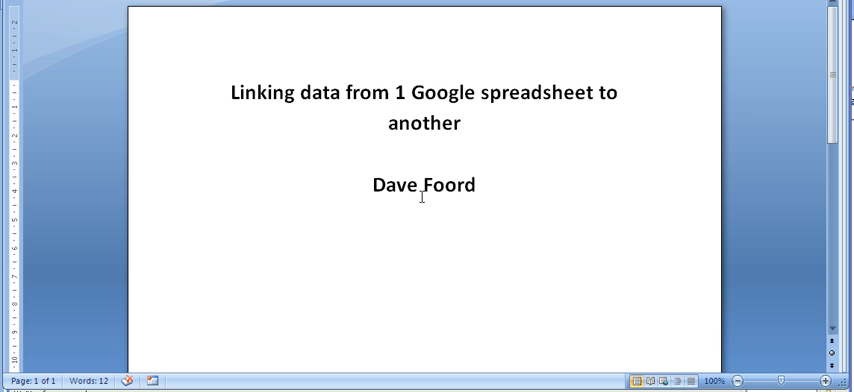
# Scroll the Word notes to the =importrange("Spreadsheet key","Sheetname!Range") syntax line
pyautogui.scroll(-3)
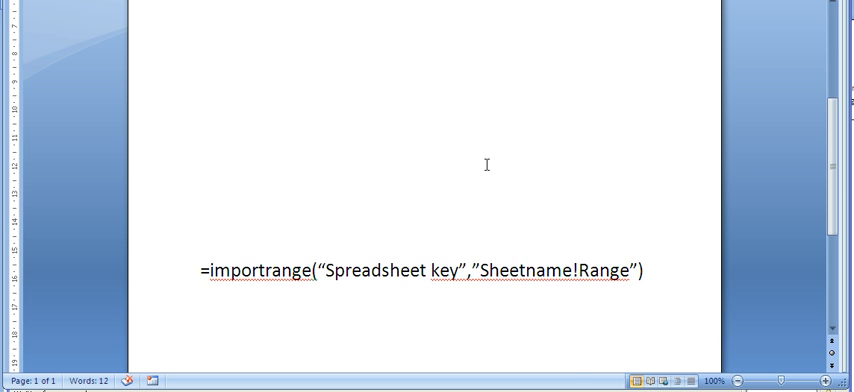
pyautogui.scroll(3)
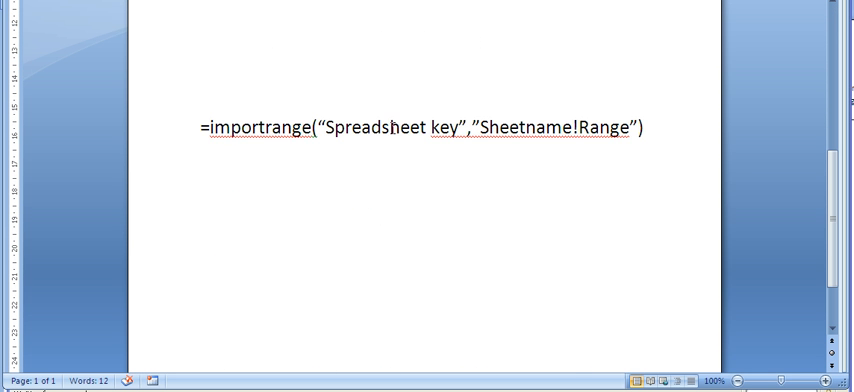